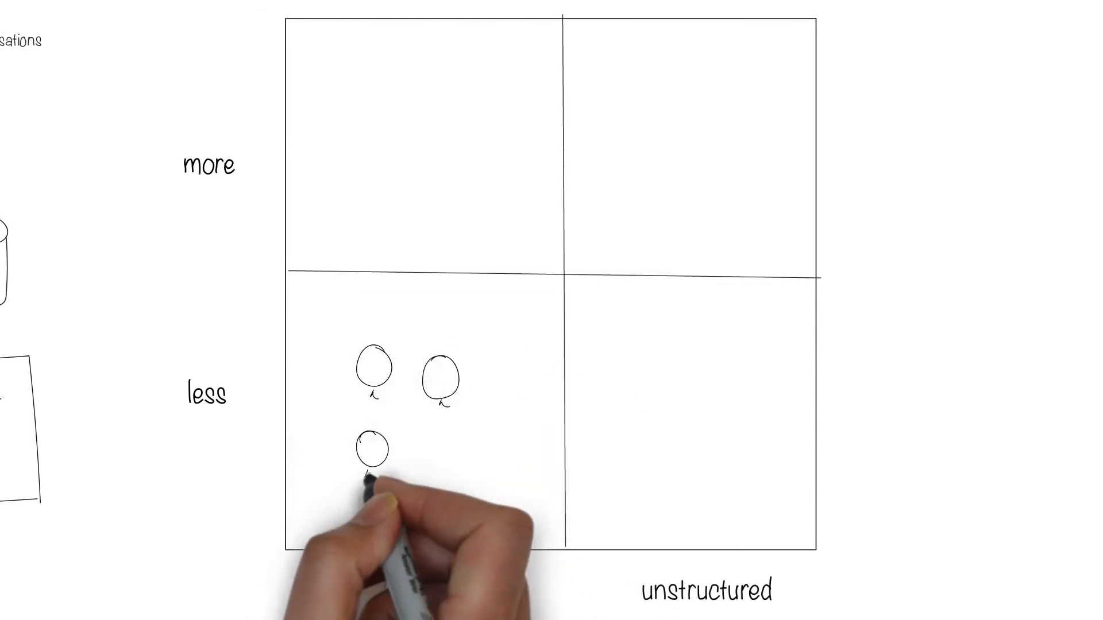
{"action": "type", "text": "Bl exp"}
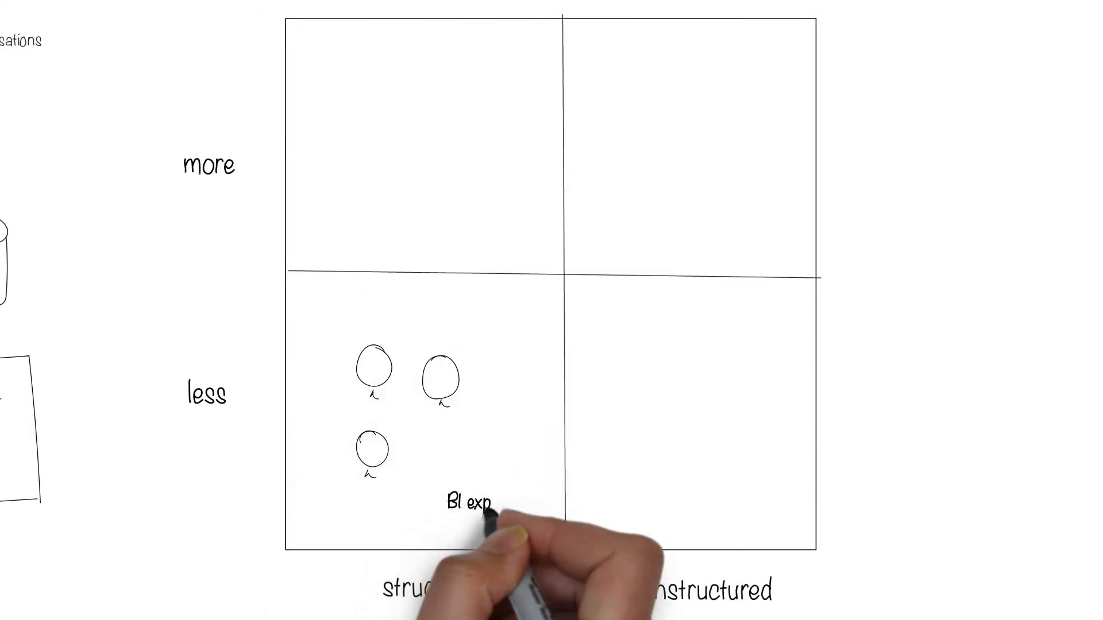